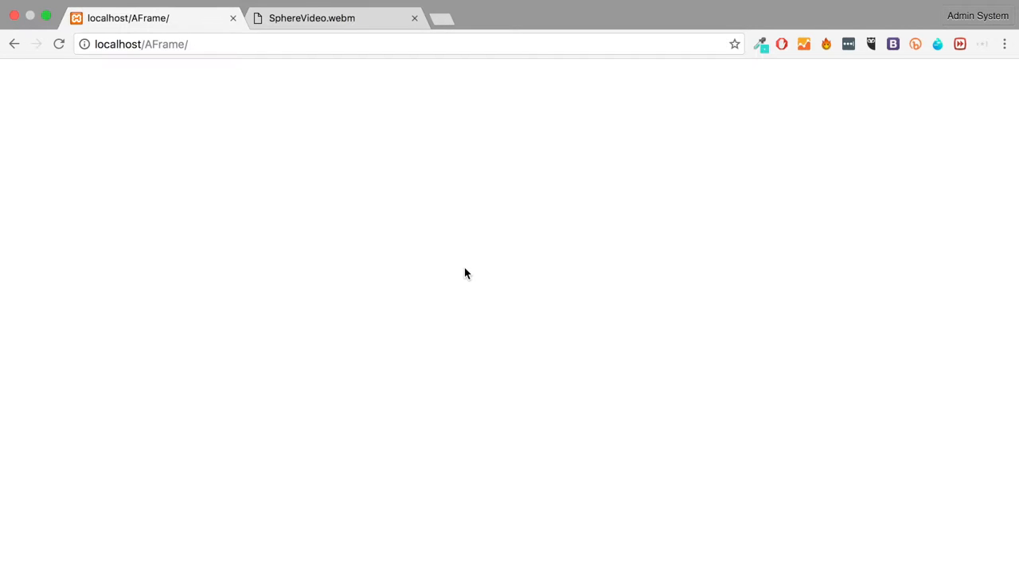
# Step: Play the SphereVideo.webm 360° panorama in its Chrome tab, then pause playback
pyautogui.click(335, 17)
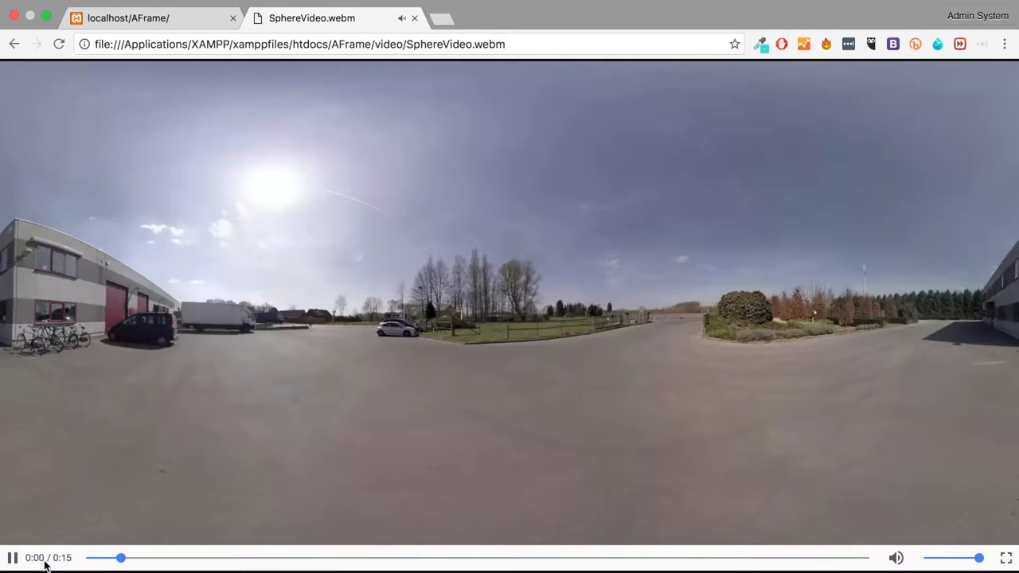
pyautogui.moveTo(513, 521)
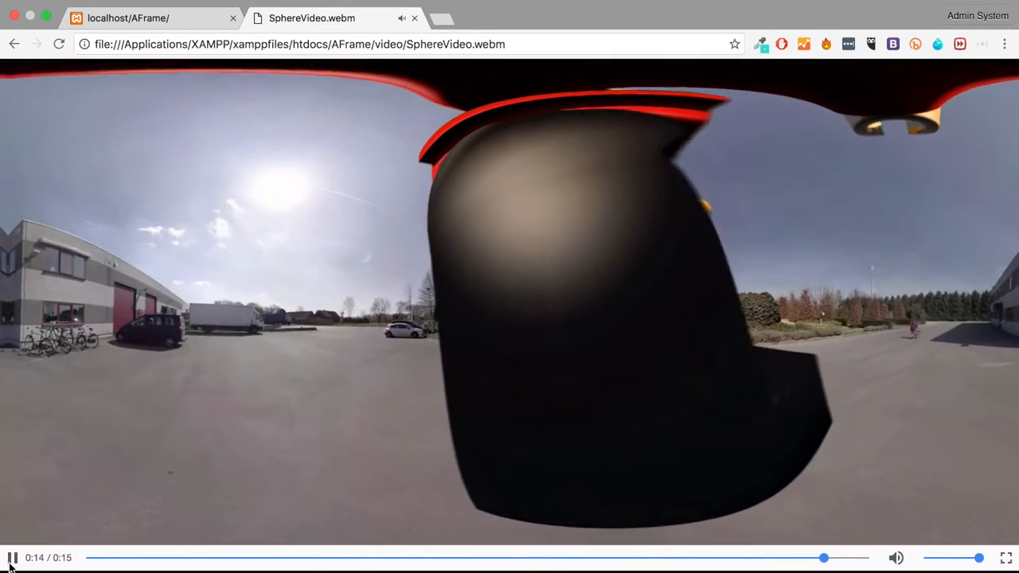
pyautogui.click(13, 558)
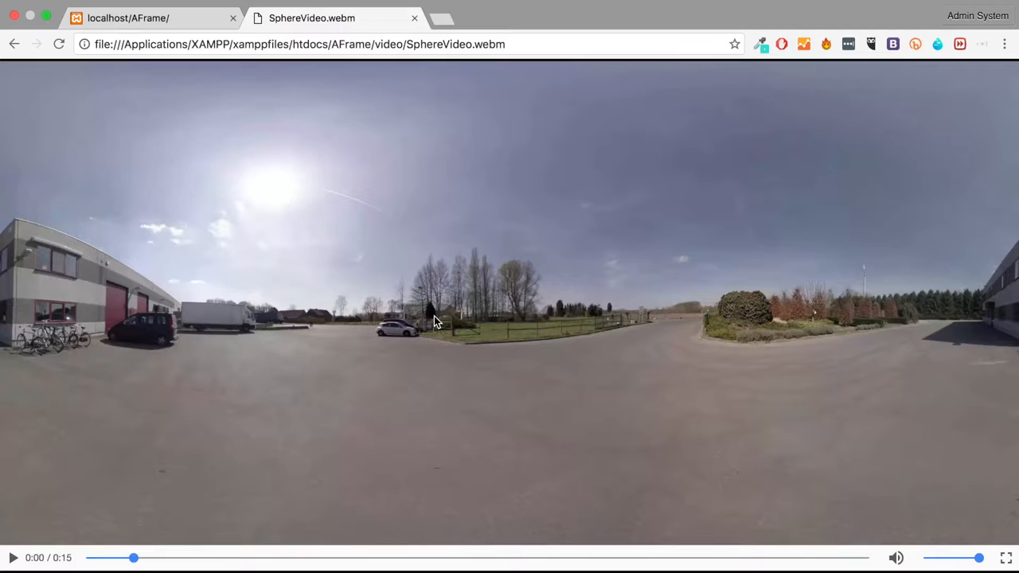
pyautogui.moveTo(189, 400)
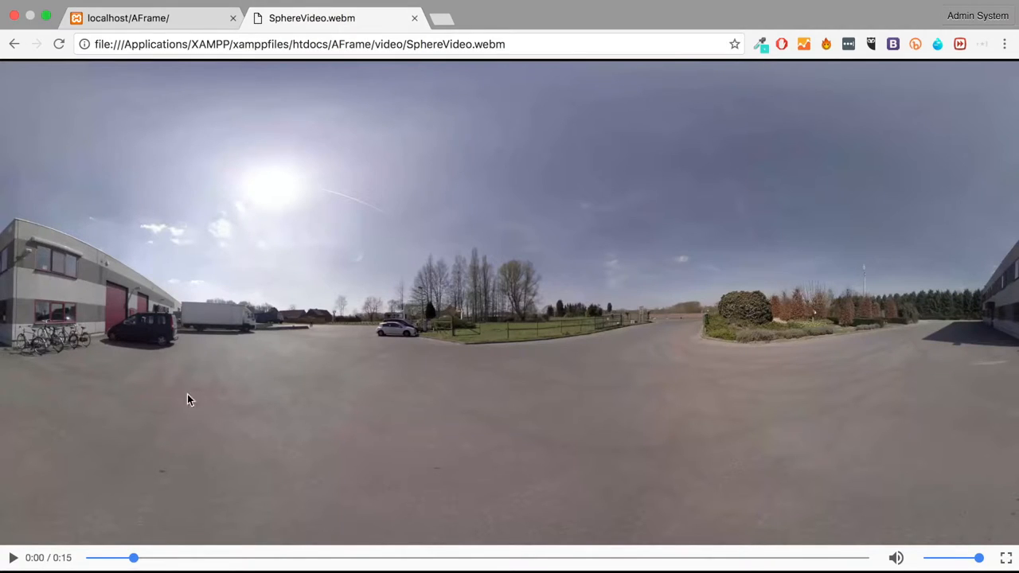
pyautogui.moveTo(988, 364)
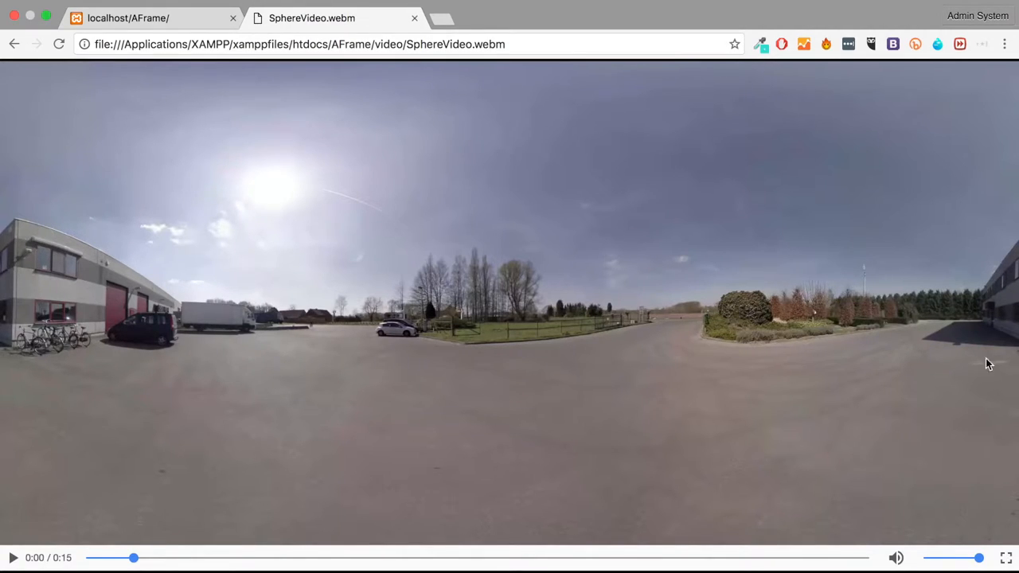
pyautogui.moveTo(569, 138)
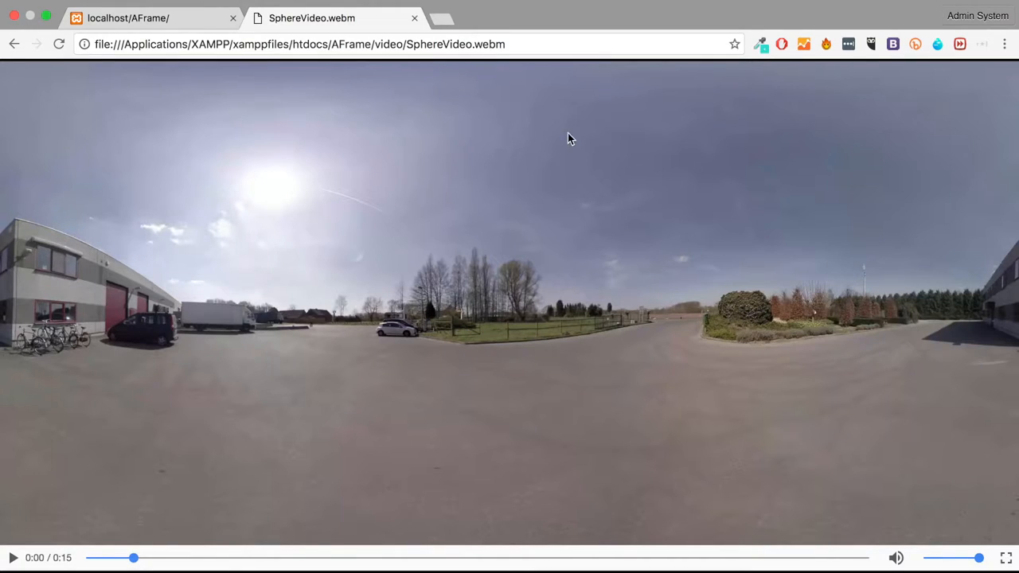
pyautogui.moveTo(301, 390)
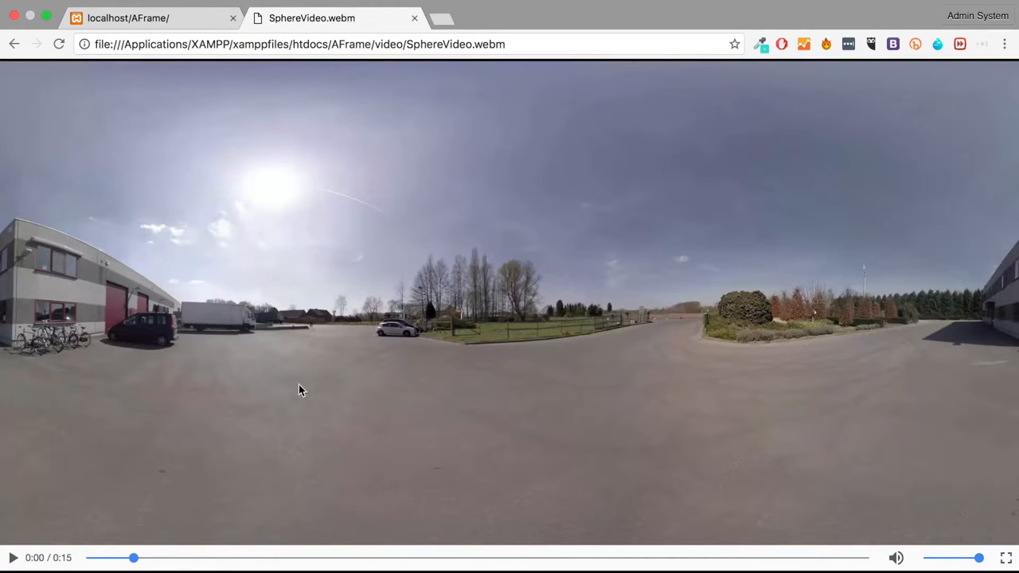
# Step: Switch to the blank localhost/AFrame/ tab in Chrome
pyautogui.click(128, 18)
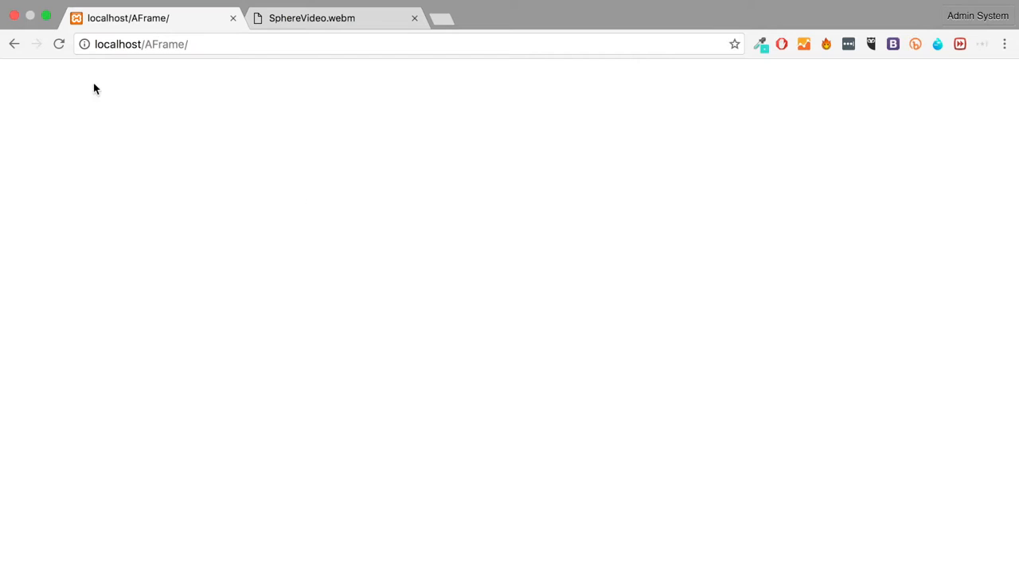
pyautogui.moveTo(87, 179)
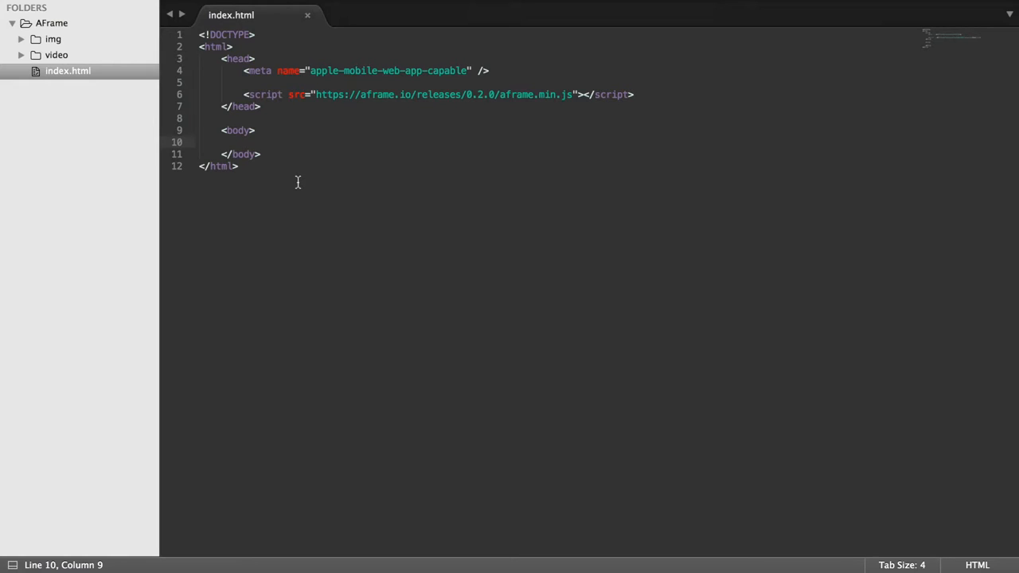
# Step: Type <a-scene></a-scene> in the body, with <a-assets></a-assets> on a new line inside
pyautogui.write('<a')
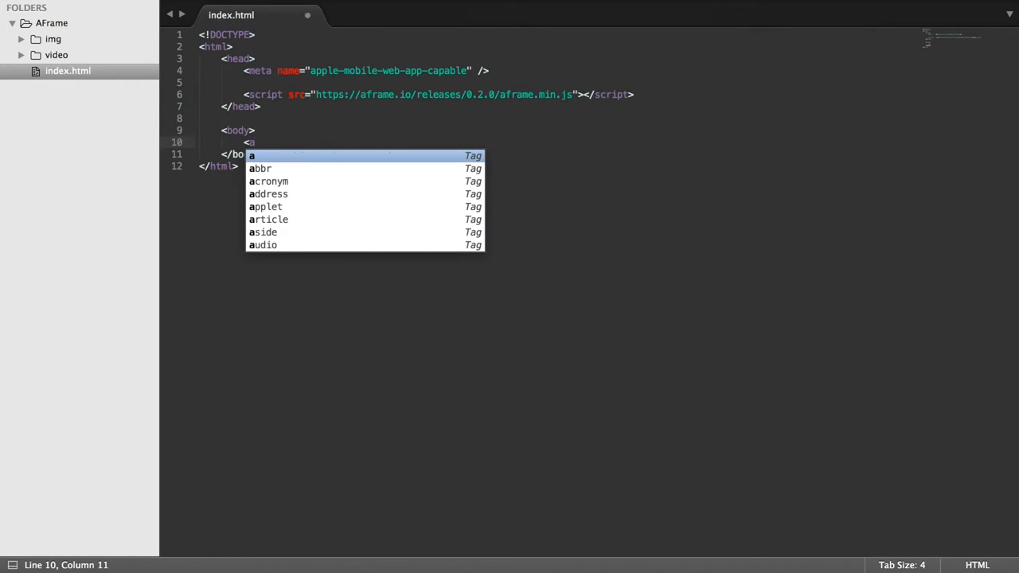
pyautogui.write('-scene>')
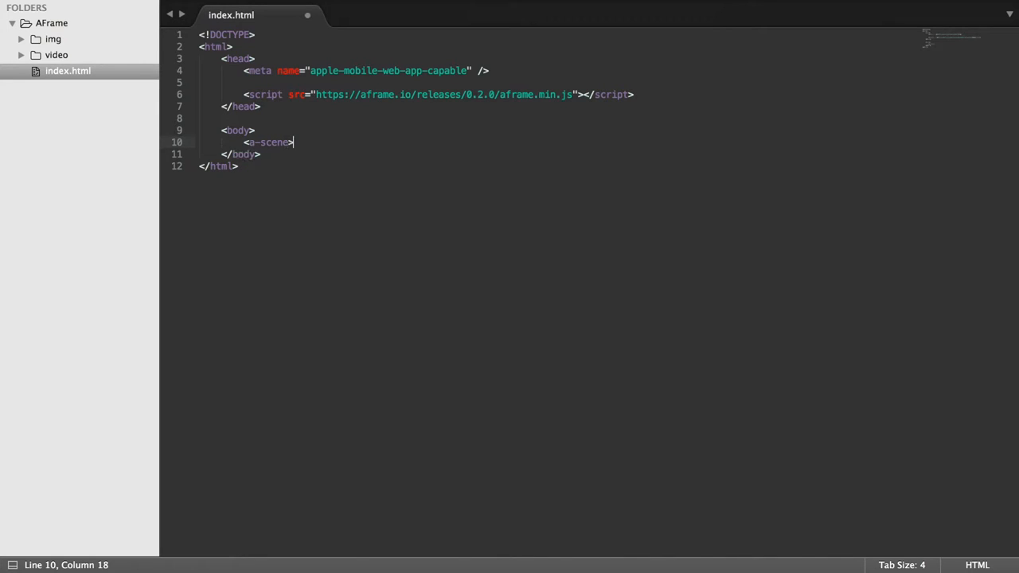
pyautogui.write('</a-scene>')
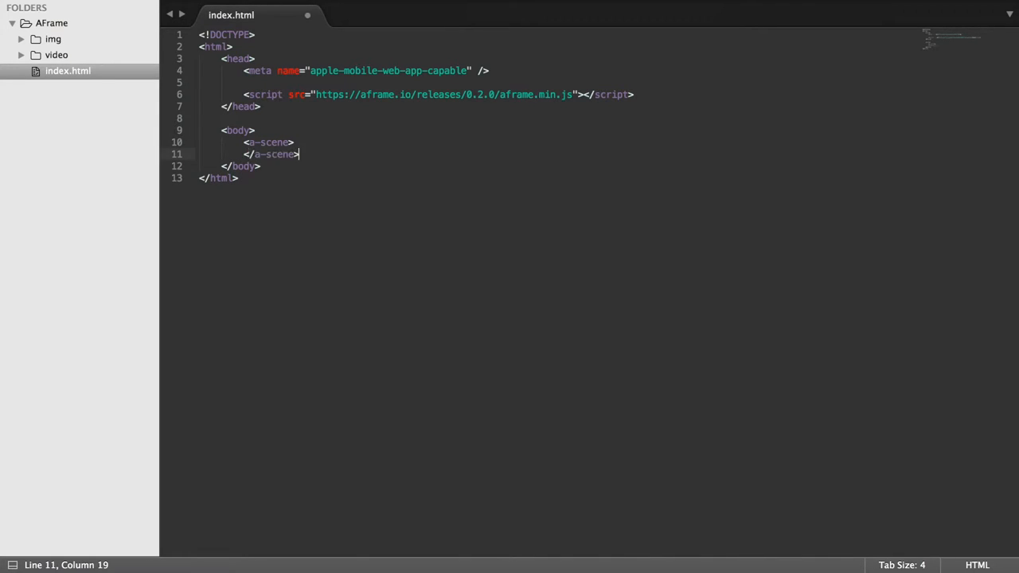
pyautogui.press('enter')
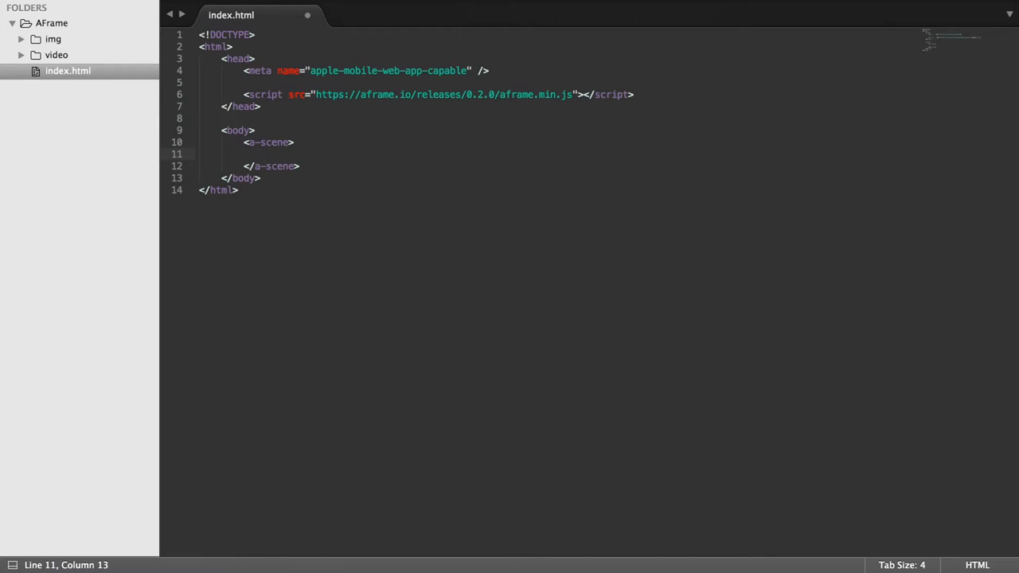
pyautogui.write('<')
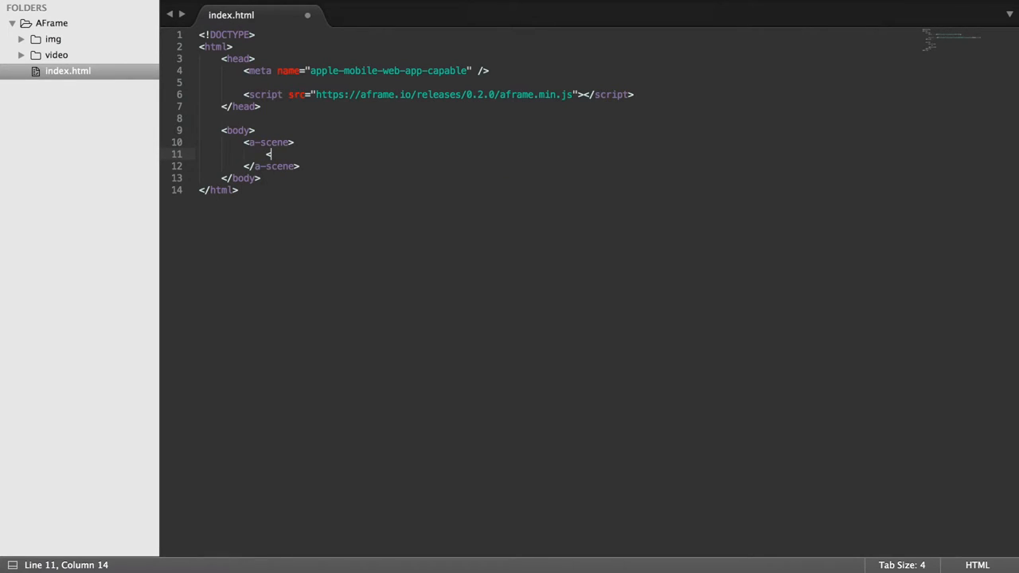
pyautogui.write('a-')
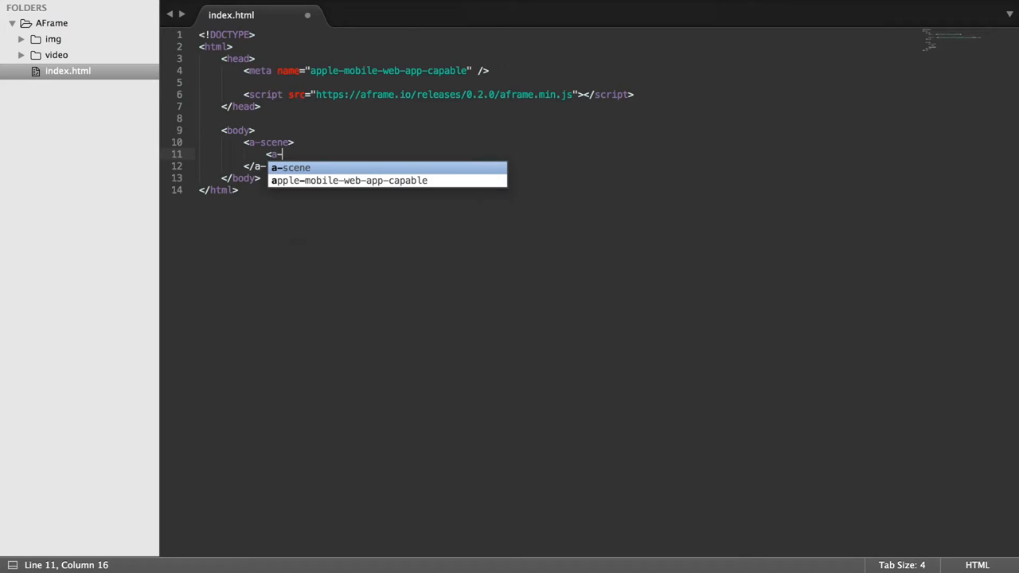
pyautogui.write('assets')
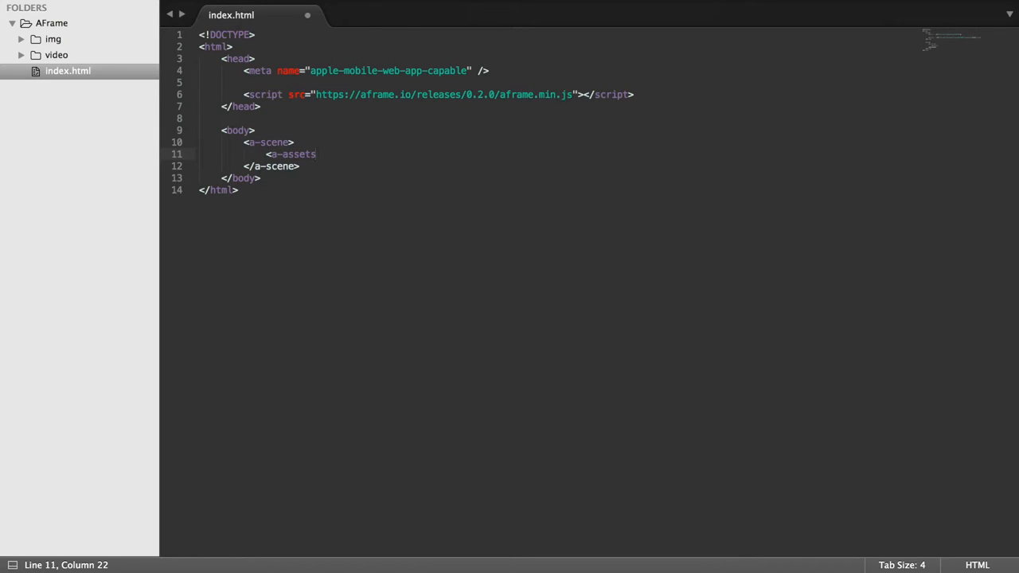
pyautogui.write('></a-assets>')
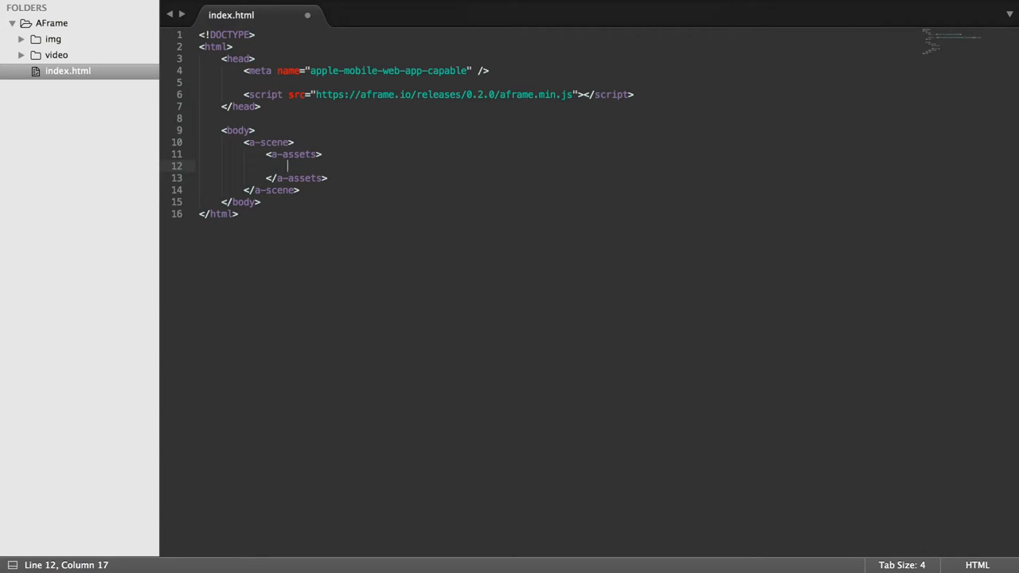
# Step: Add a SphereVideo <video> asset with autoplay and loop="true" inside a-assets
pyautogui.write('<video id="Sphe')
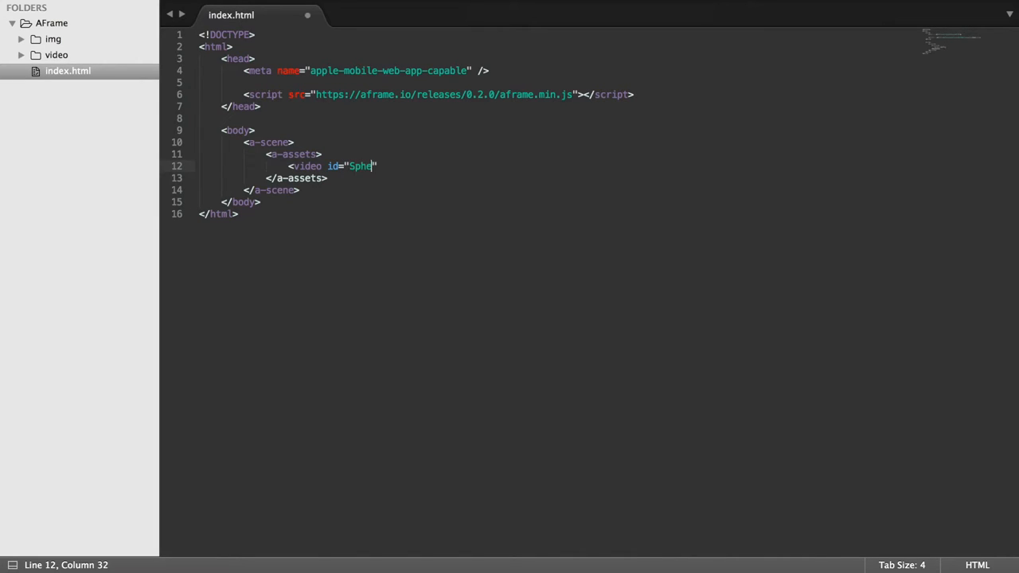
pyautogui.write('reVideo')
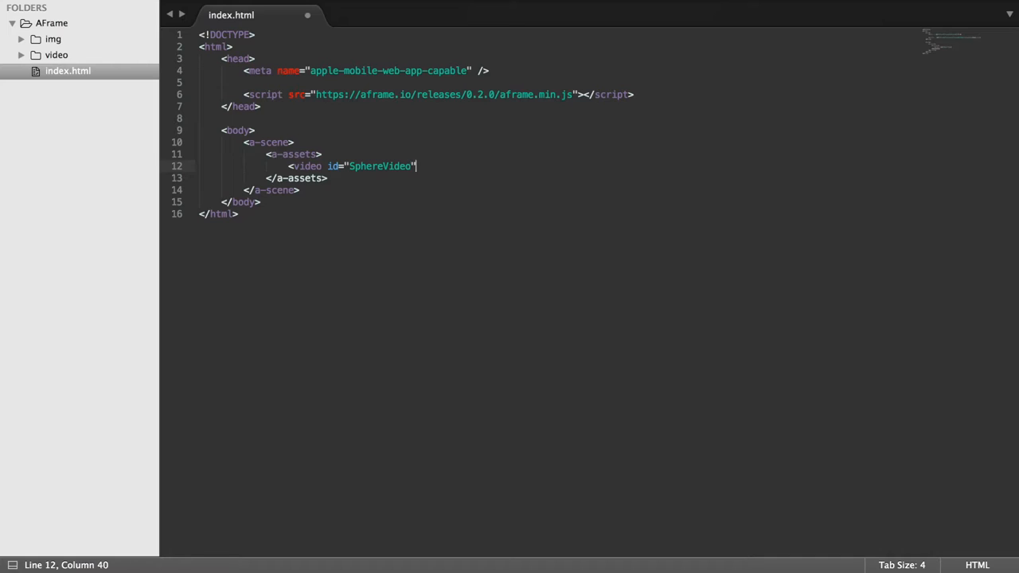
pyautogui.write('autoplay="">')
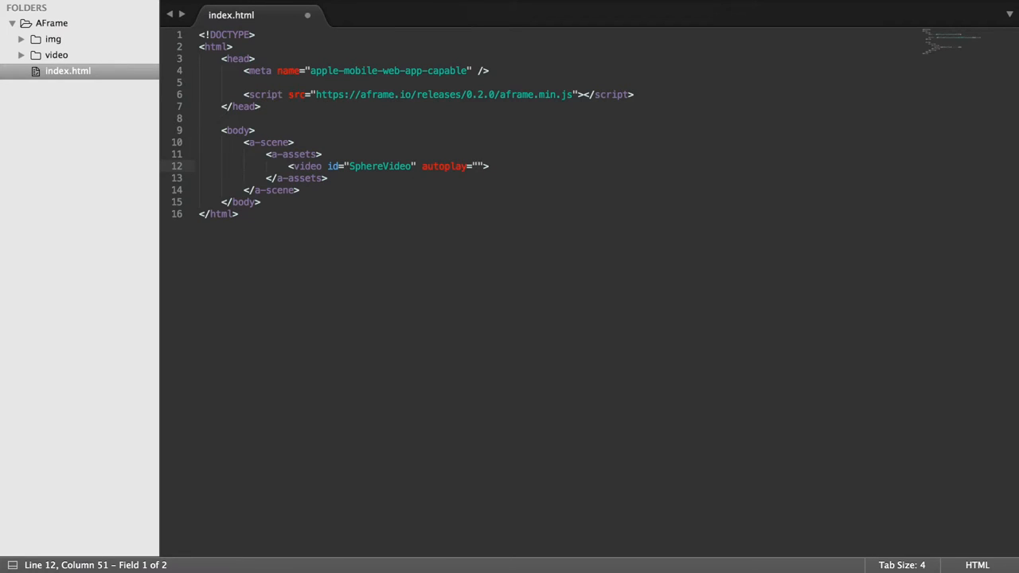
pyautogui.write('loop=""')
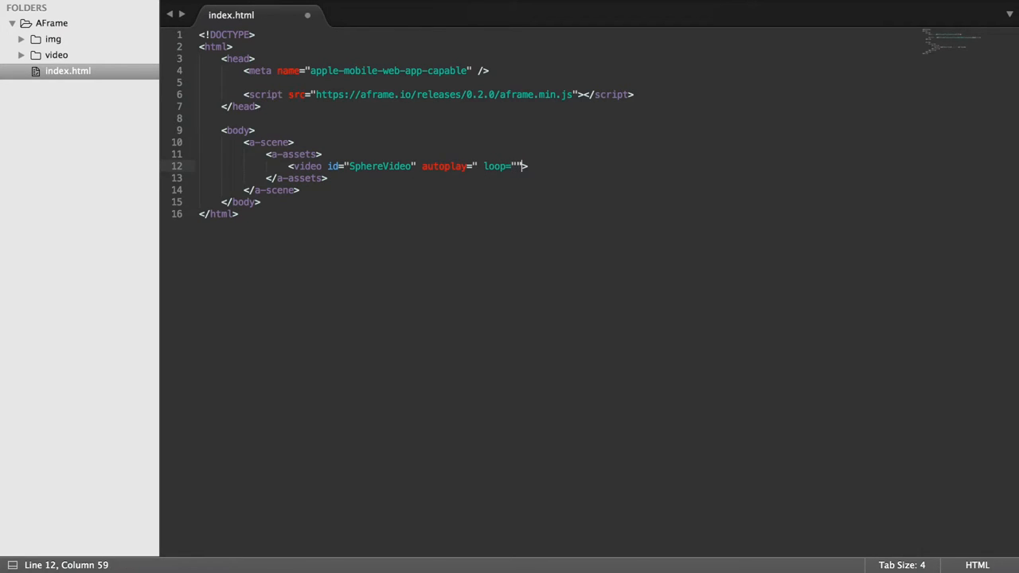
pyautogui.write('true')
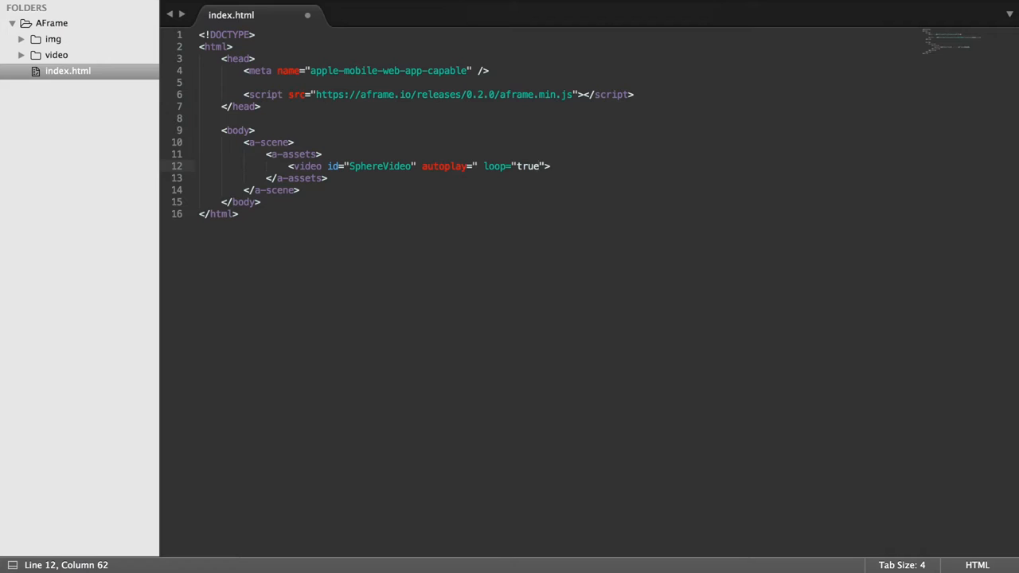
pyautogui.click(327, 178)
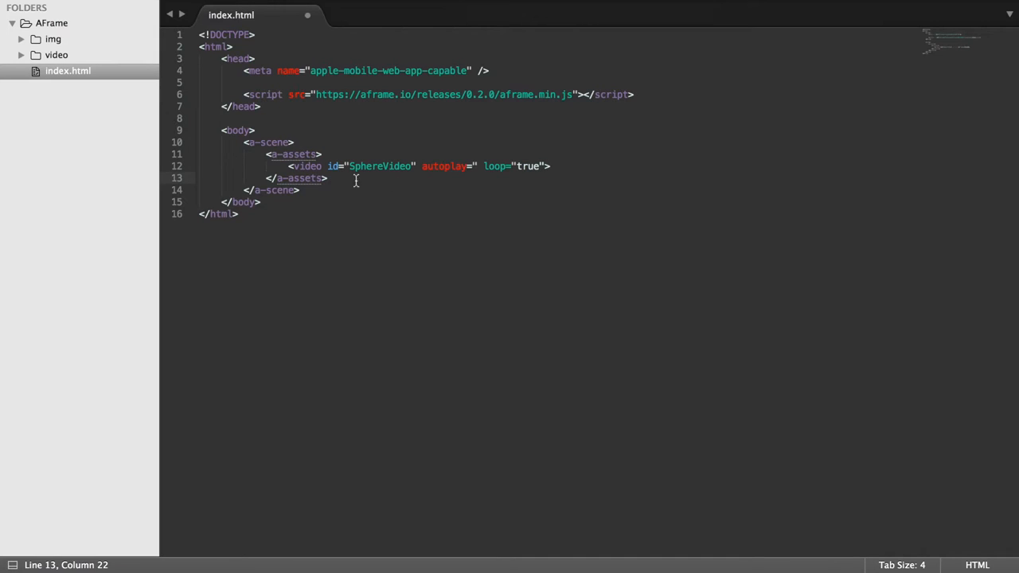
pyautogui.moveTo(577, 180)
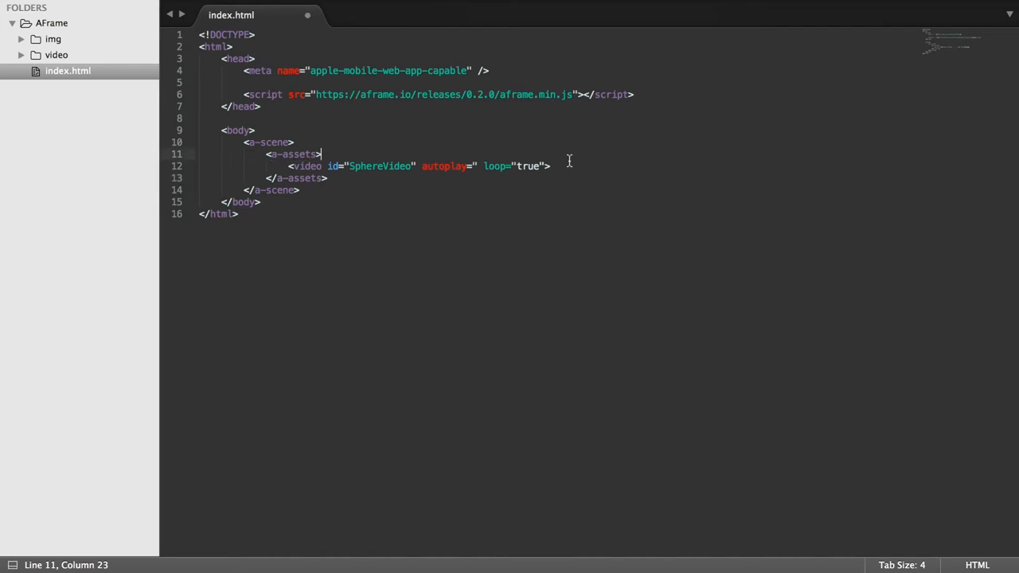
pyautogui.write('/>')
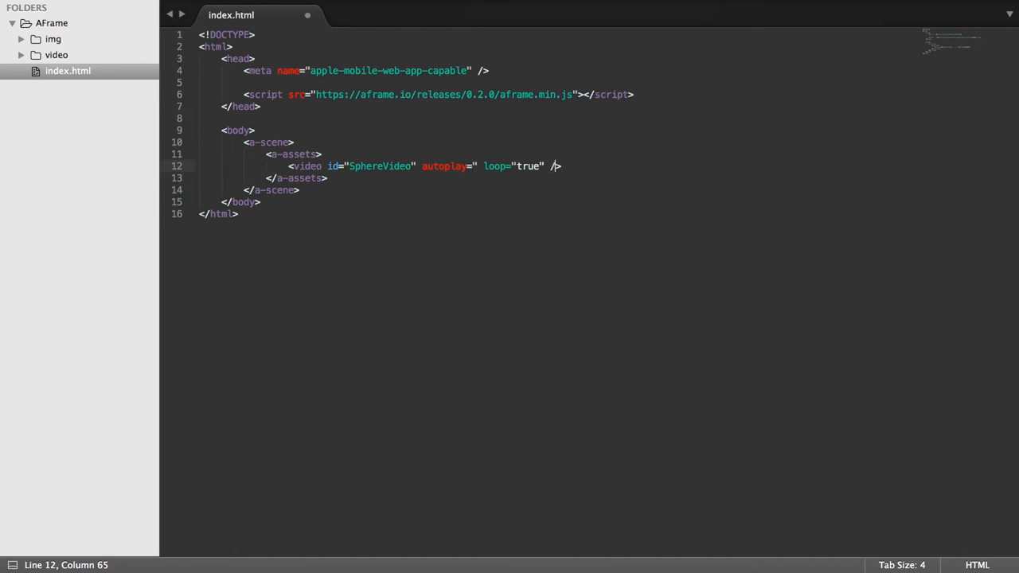
# Step: Give the video tag src="video/SphereVideo.webm" and webkit-playsinline, checking the video folder
pyautogui.press('Backspace')
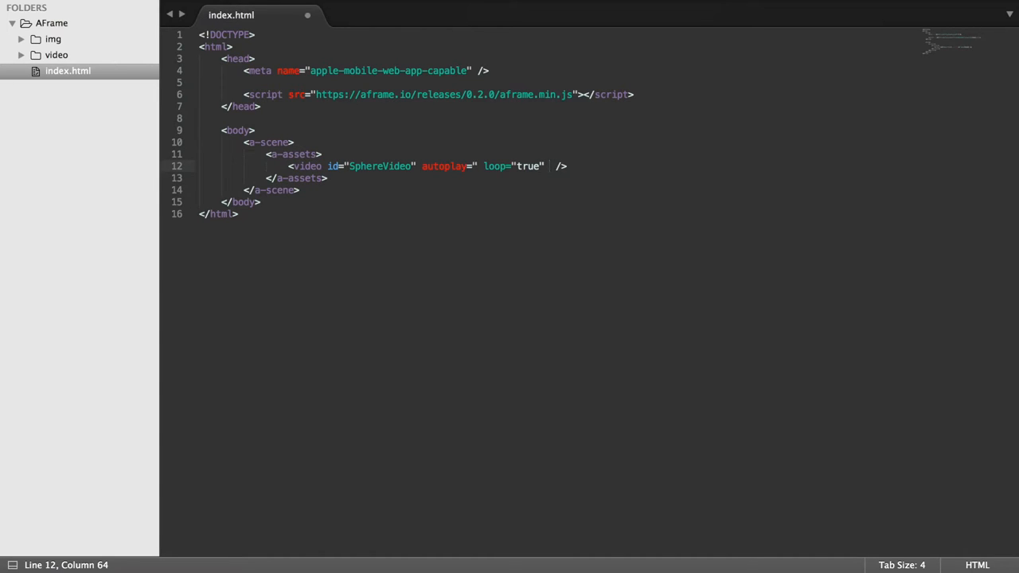
pyautogui.write('src="')
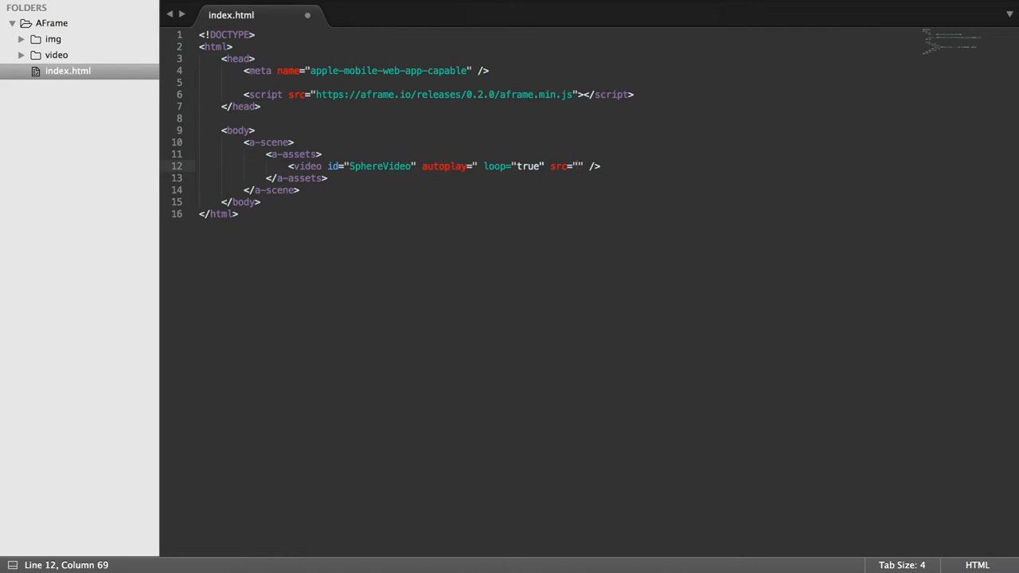
pyautogui.write('video/')
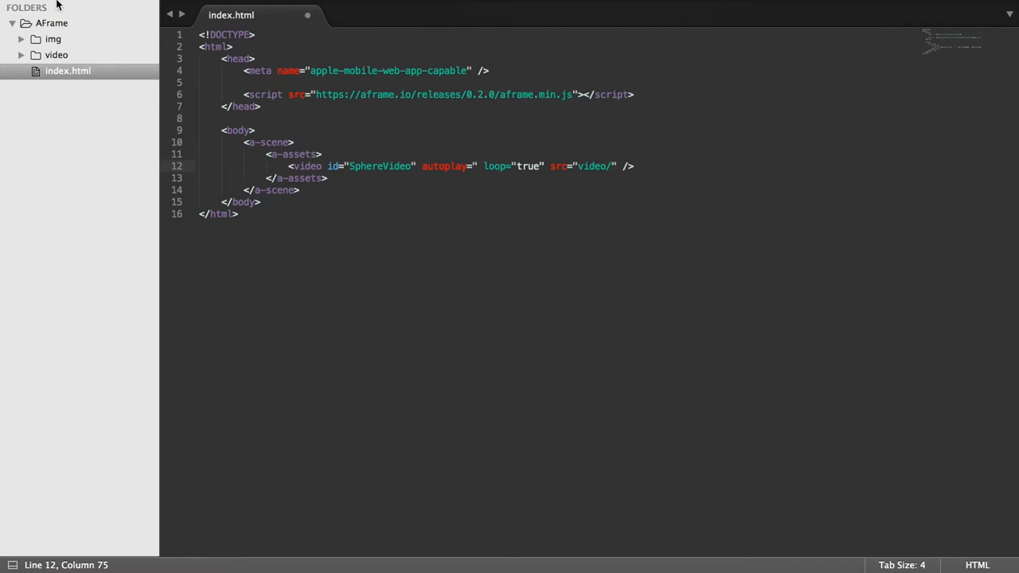
pyautogui.click(57, 54)
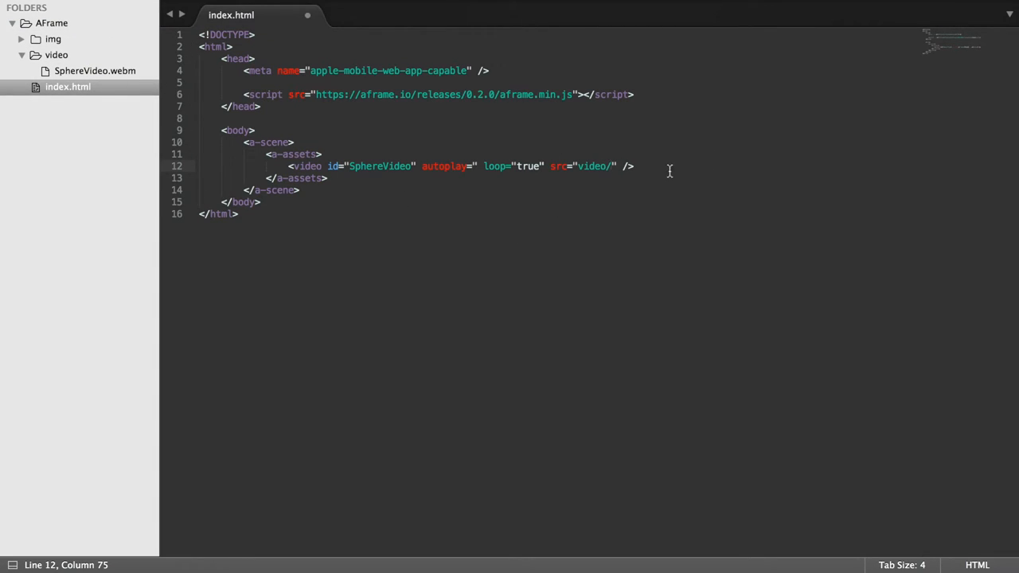
pyautogui.write('SphereVide')
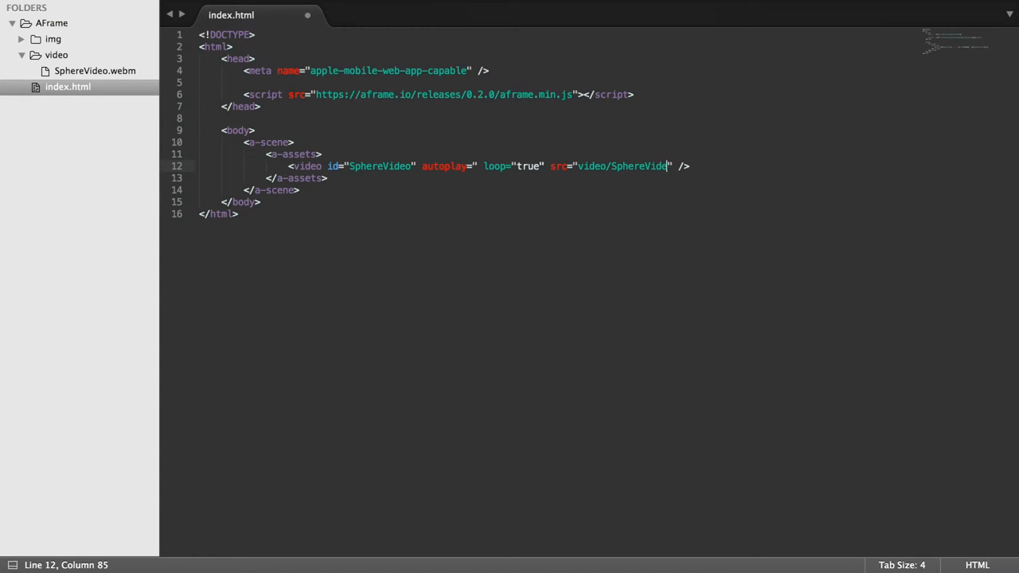
pyautogui.write('.webm')
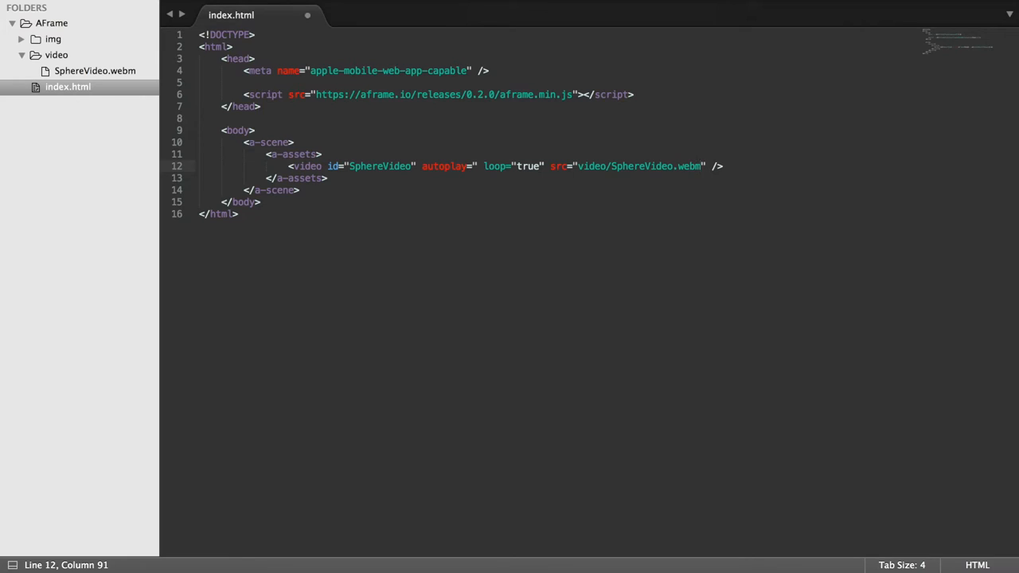
pyautogui.write('web')
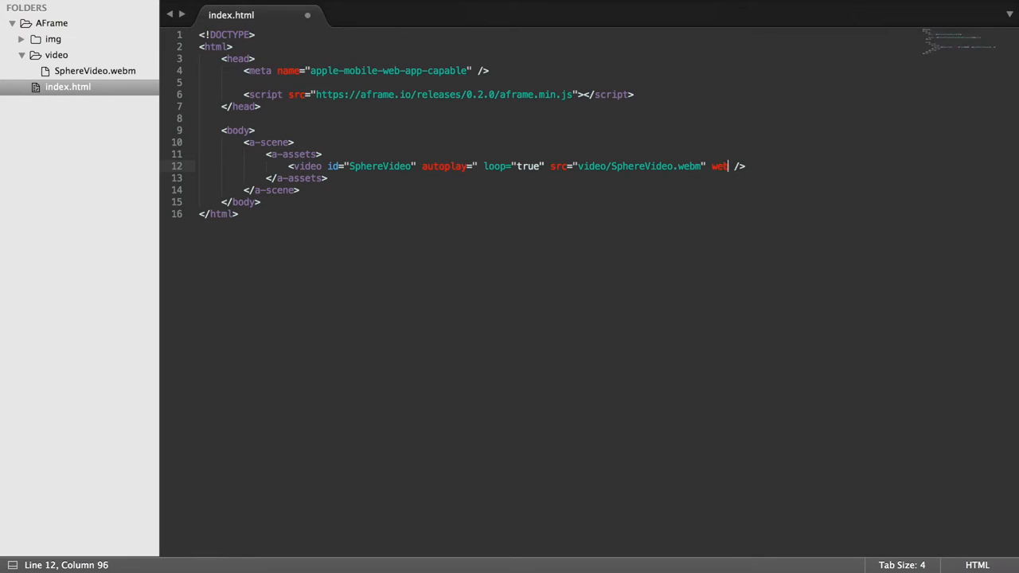
pyautogui.write('kit')
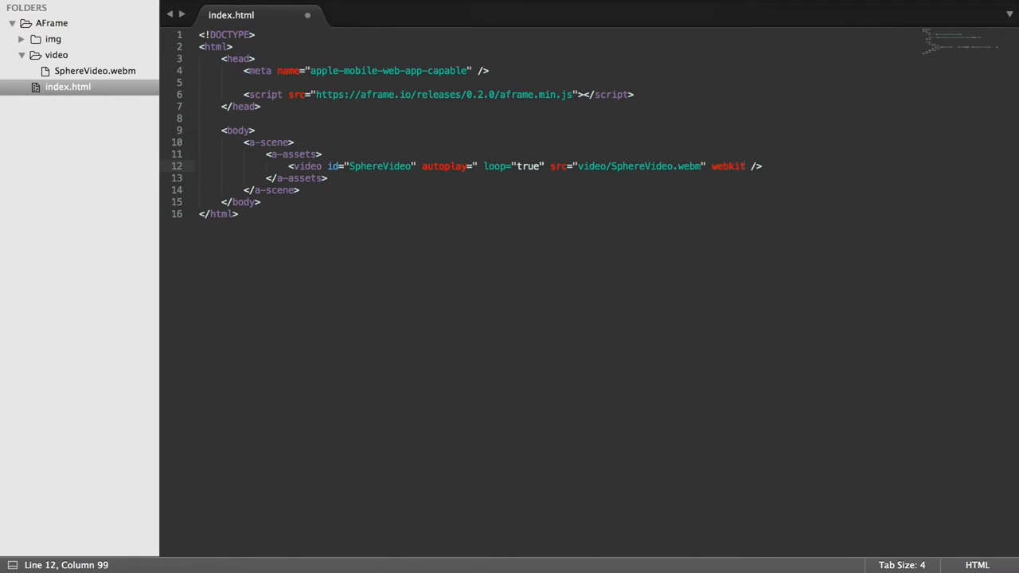
pyautogui.write('-playsinline')
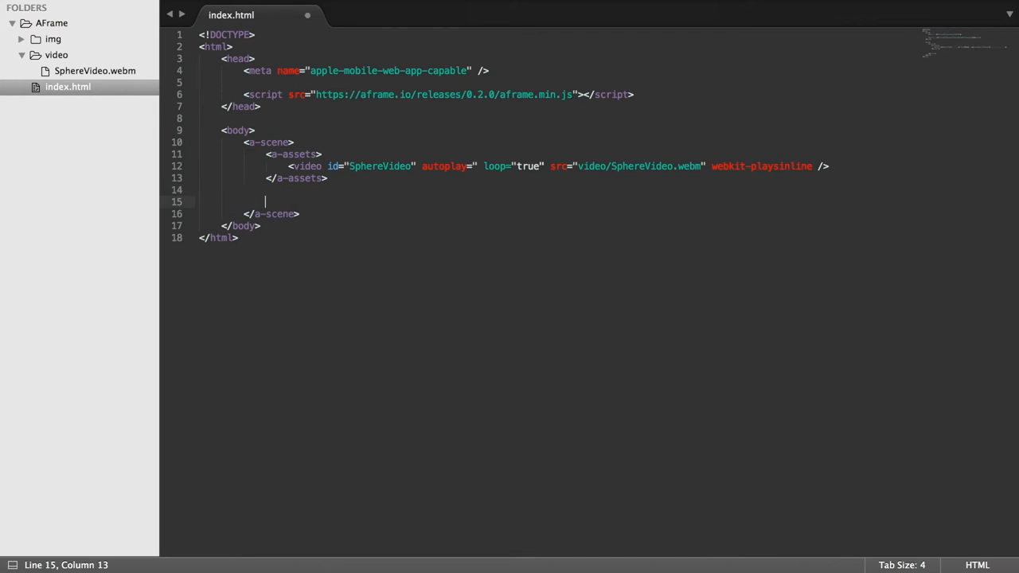
# Step: Type <a-videosphere src="#SphereVideo"></a-videosphere> below the assets block in the scene
pyautogui.write('<a video')
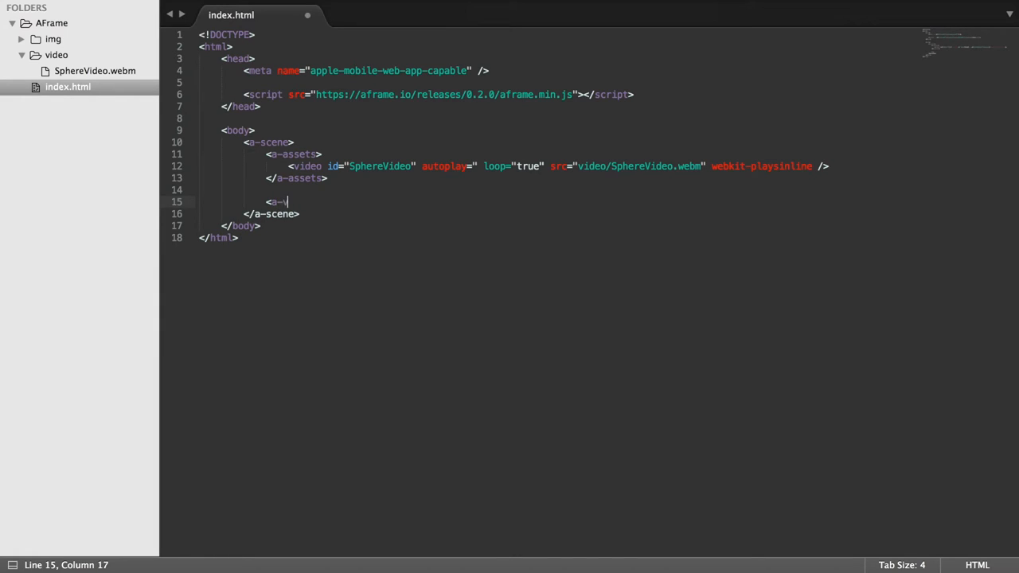
pyautogui.write('videosp')
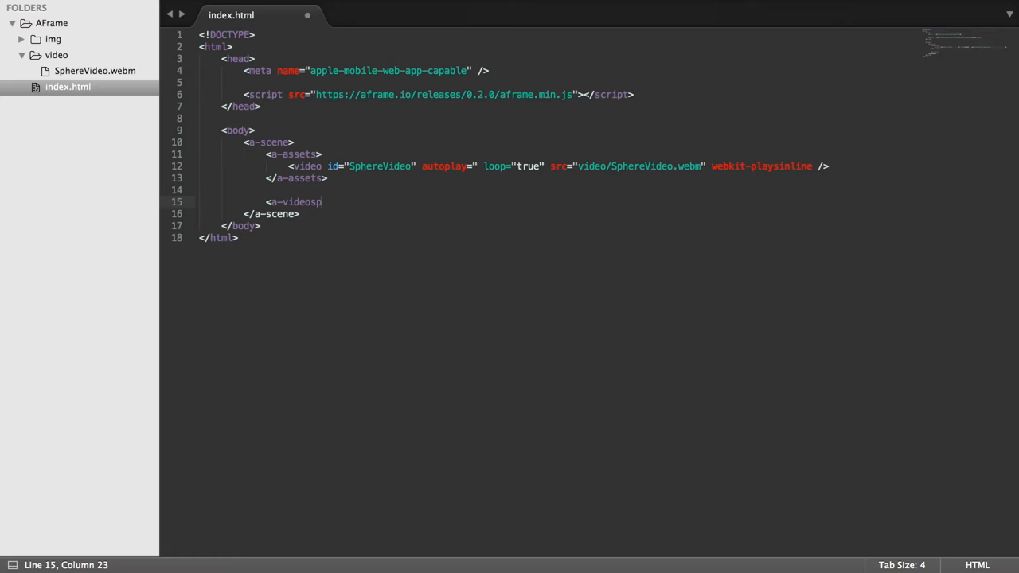
pyautogui.write('heaer')
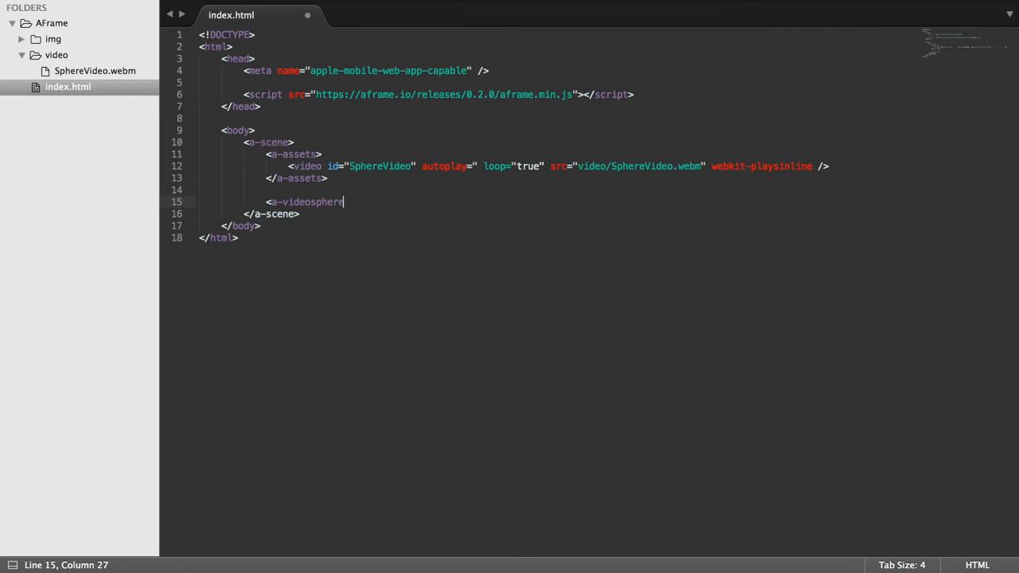
pyautogui.write('" "')
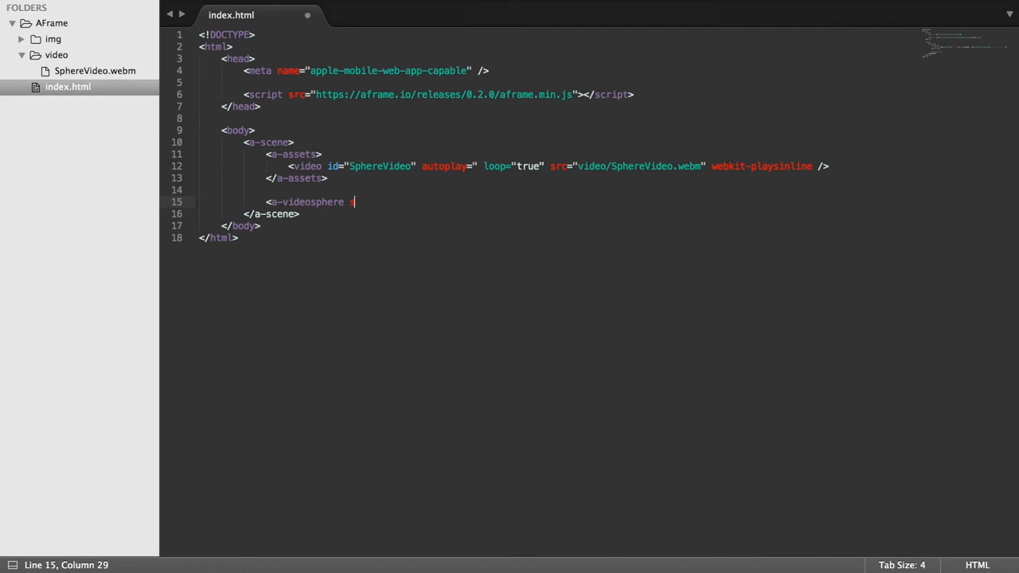
pyautogui.write('src="')
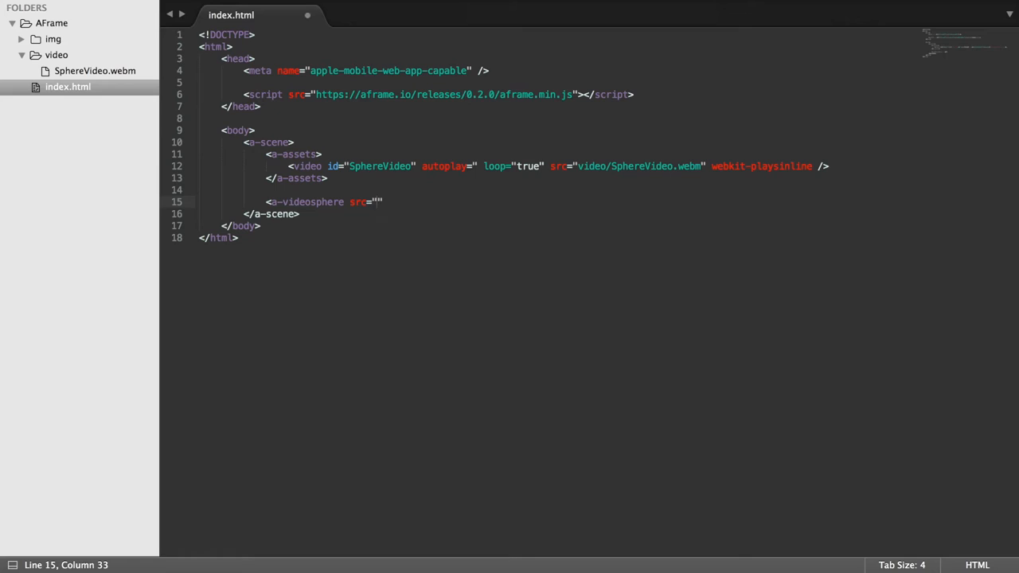
pyautogui.write('q')
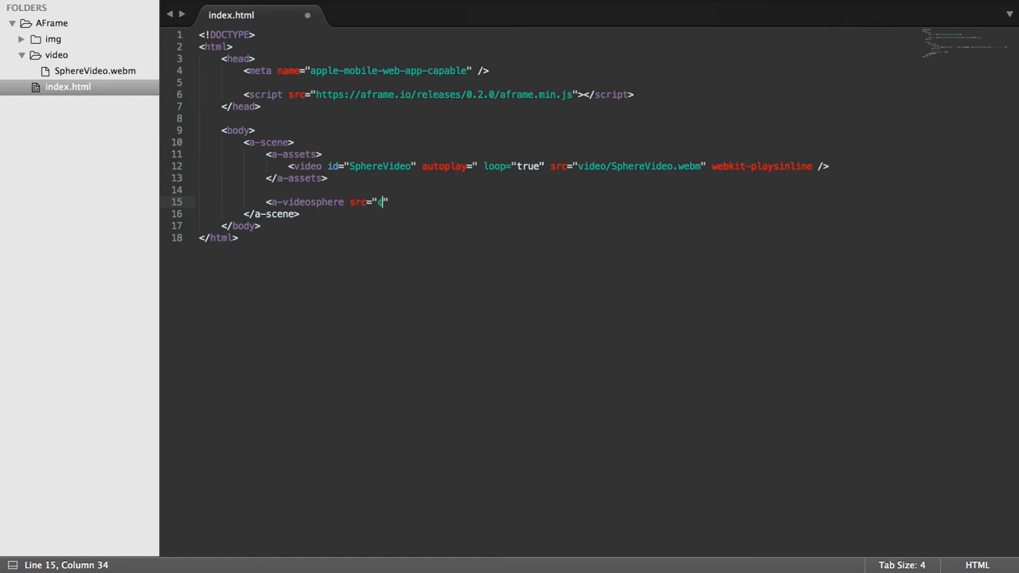
pyautogui.write('#')
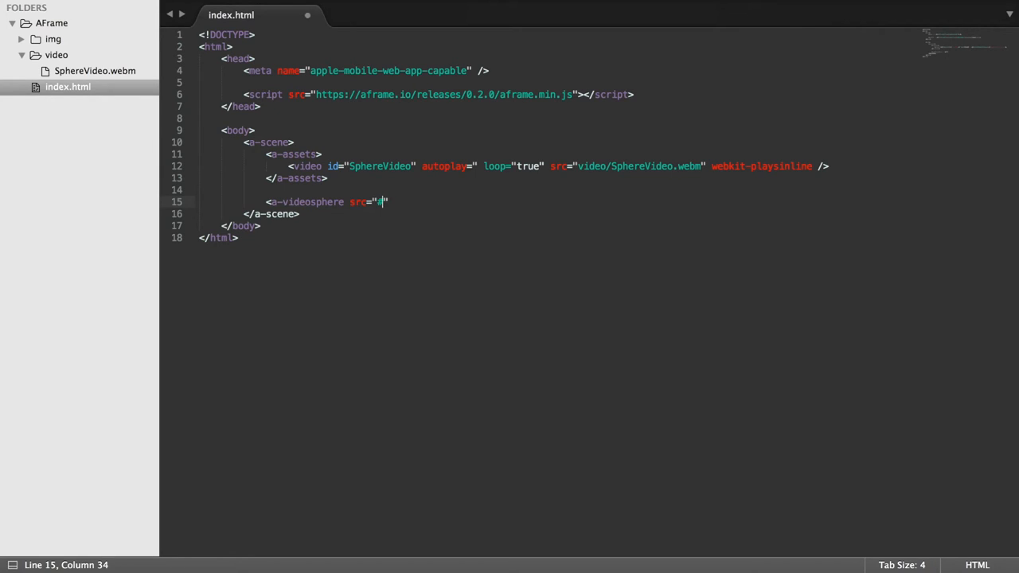
pyautogui.write('Sphe')
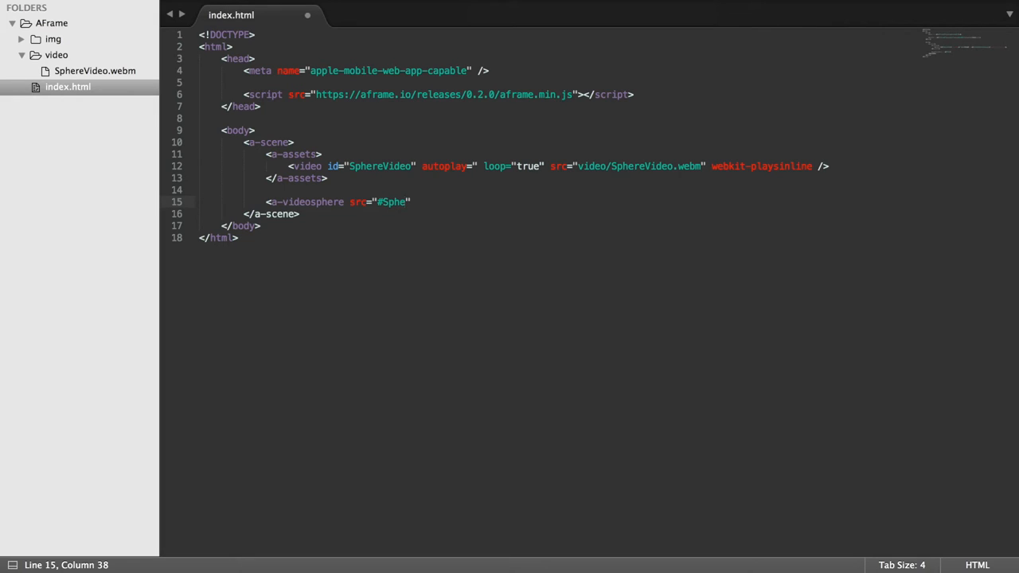
pyautogui.write('r')
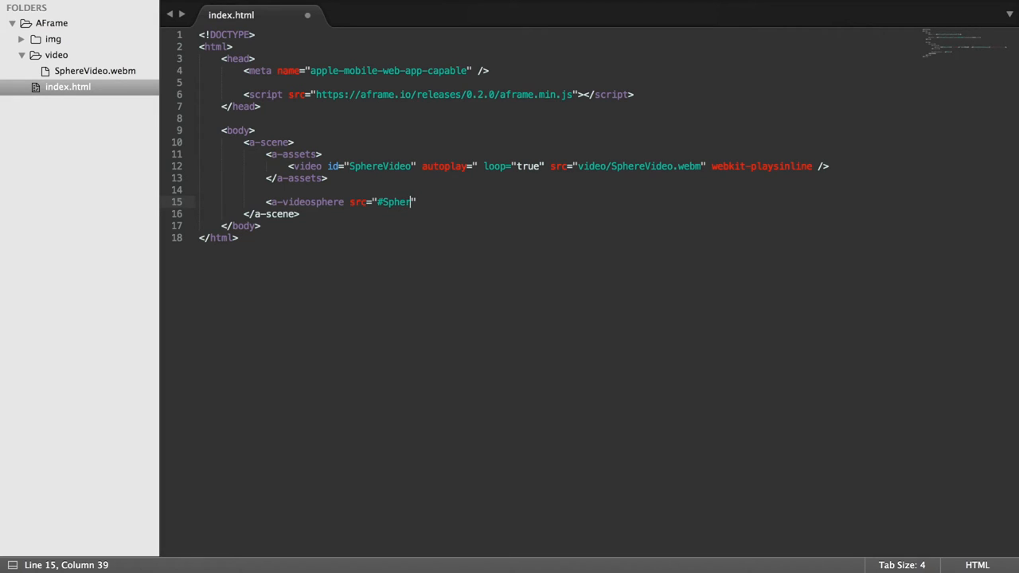
pyautogui.write('eVideo')
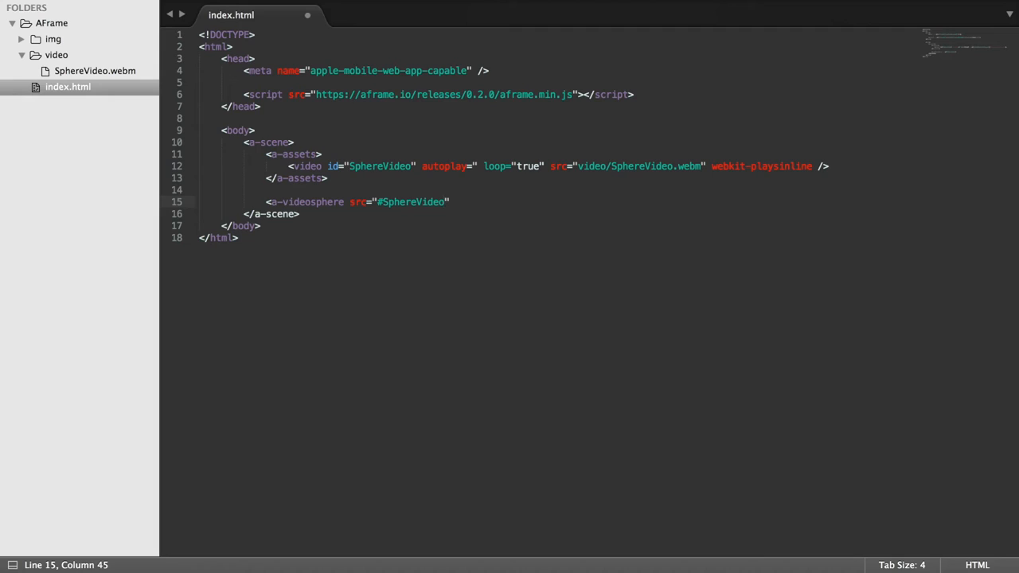
pyautogui.write('>')
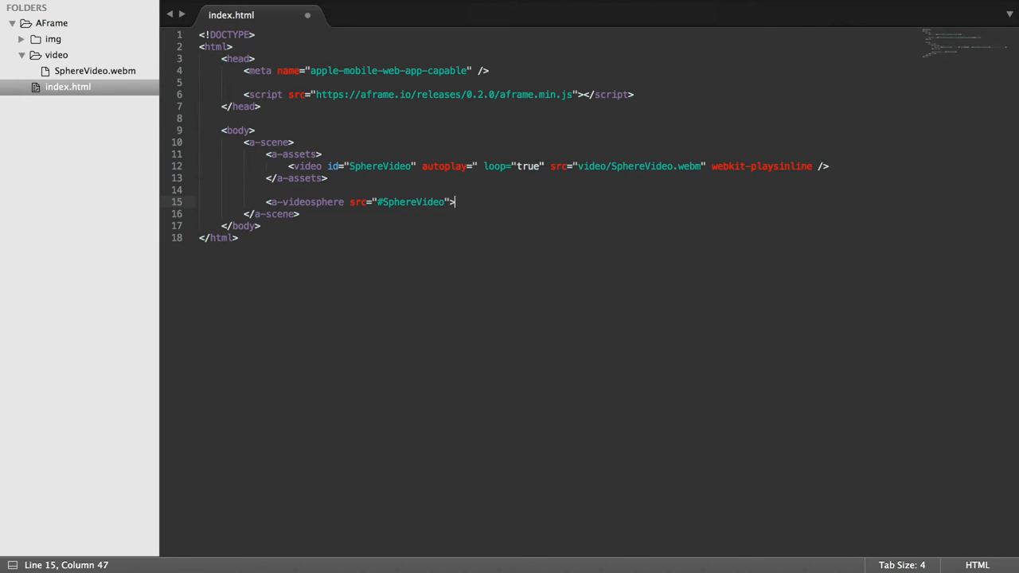
pyautogui.write('</a-videosphere>')
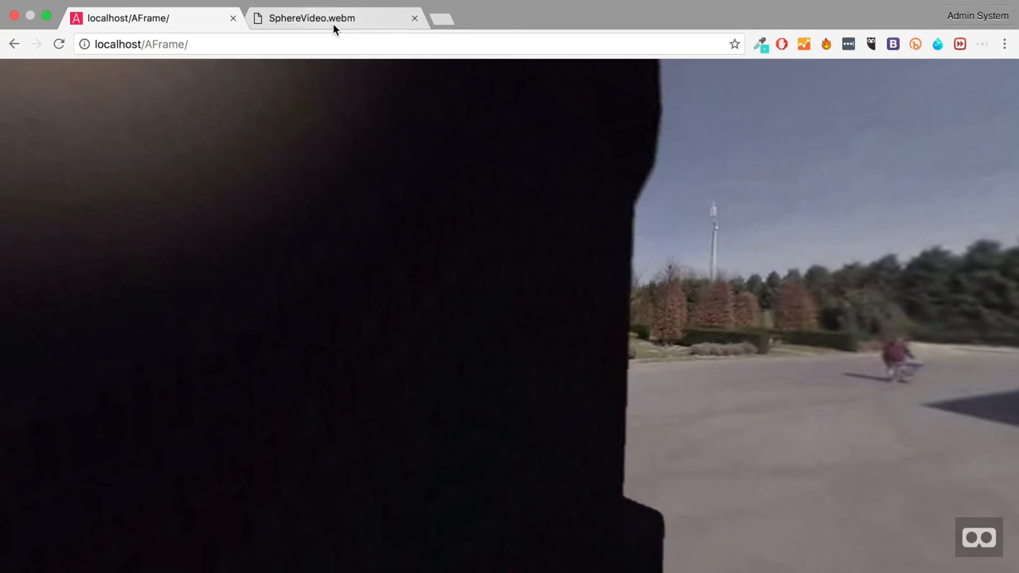
# Step: Switch to the SphereVideo.webm tab to compare the raw panorama with the videosphere
pyautogui.click(311, 17)
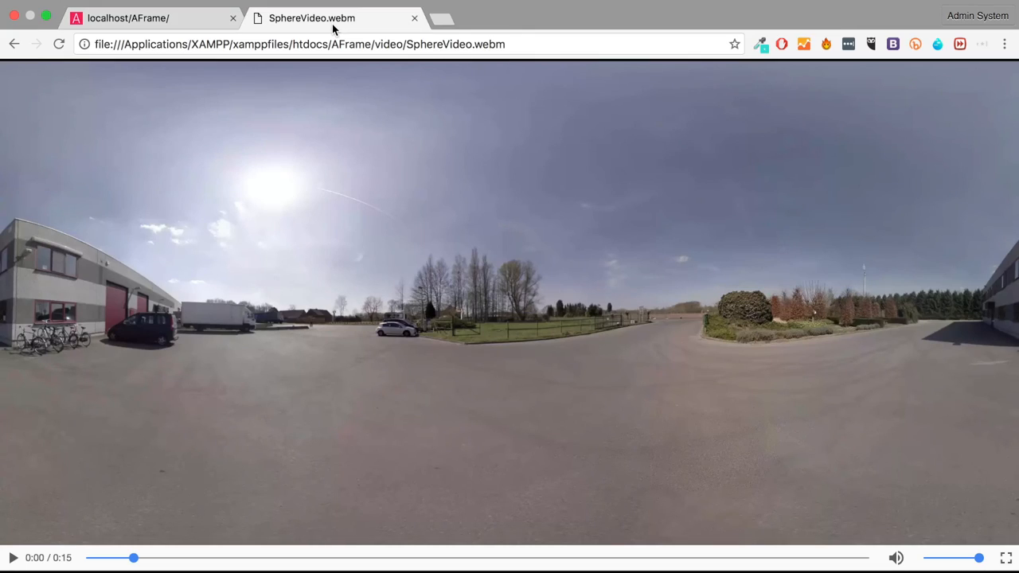
pyautogui.moveTo(322, 226)
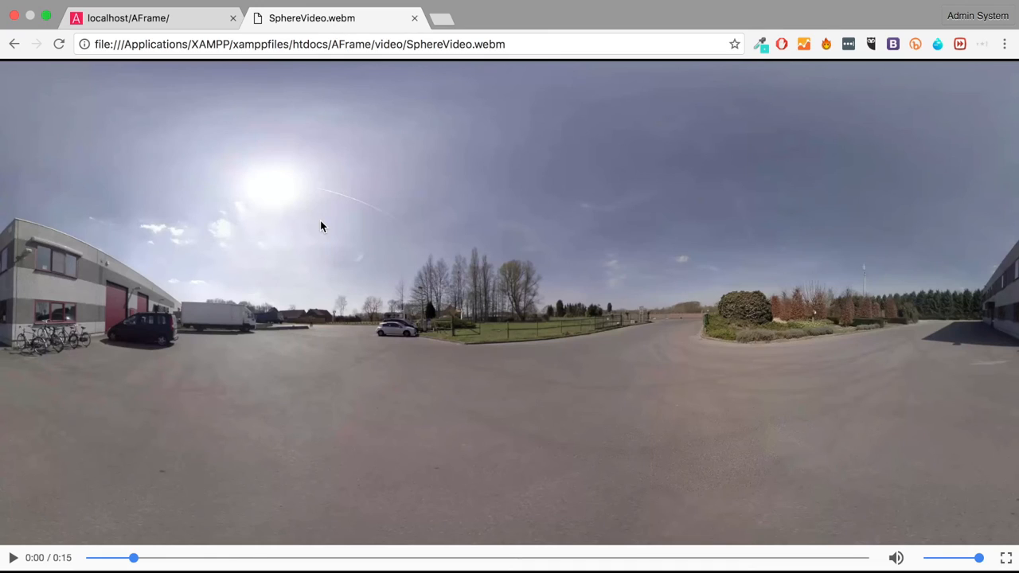